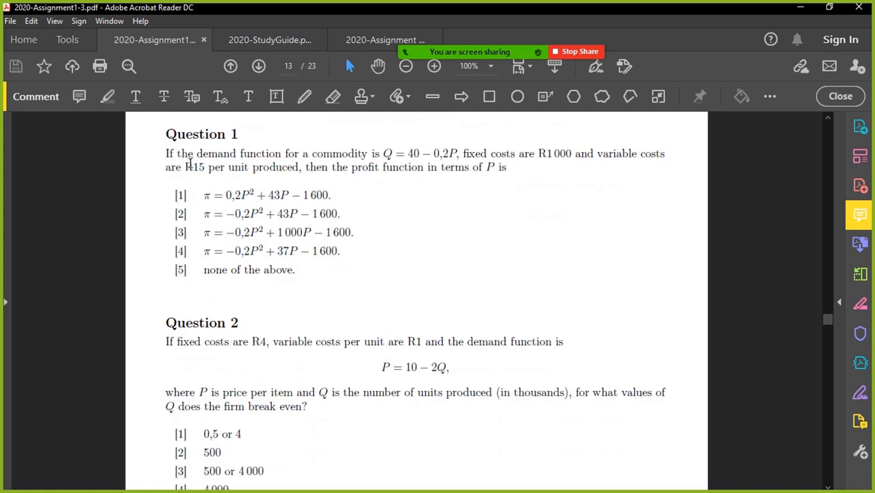
mouse_move(307, 157)
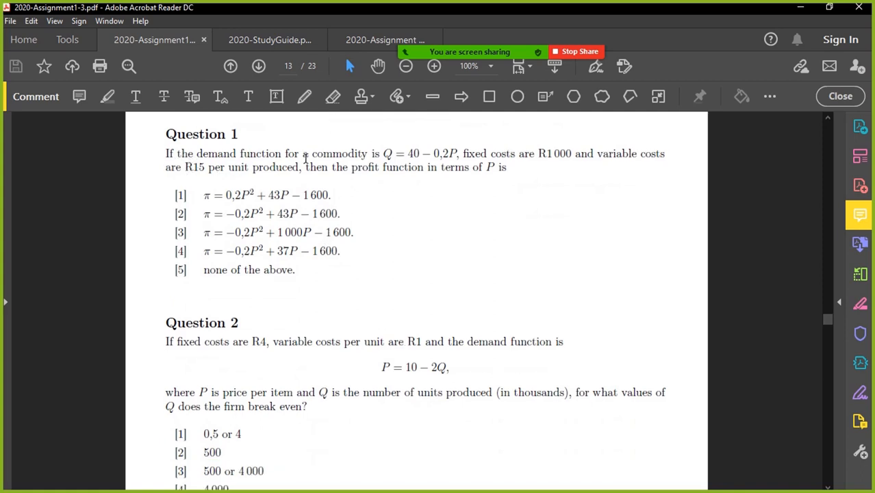
mouse_move(490, 148)
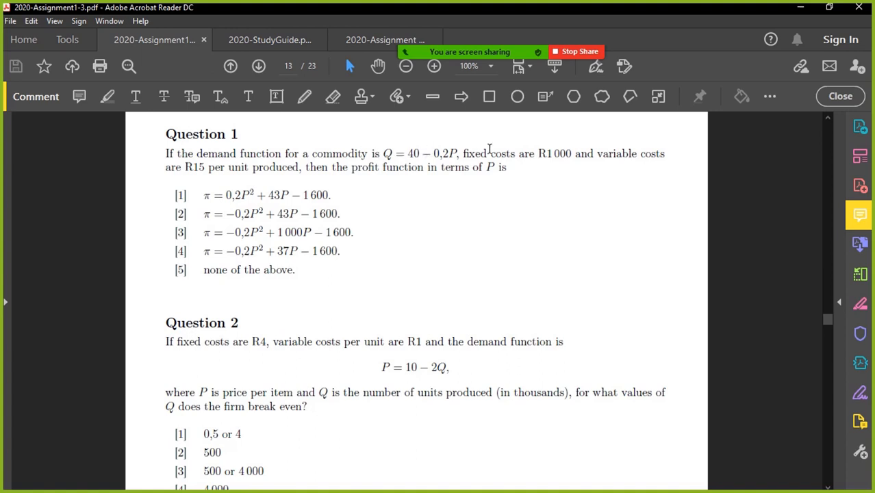
mouse_move(657, 164)
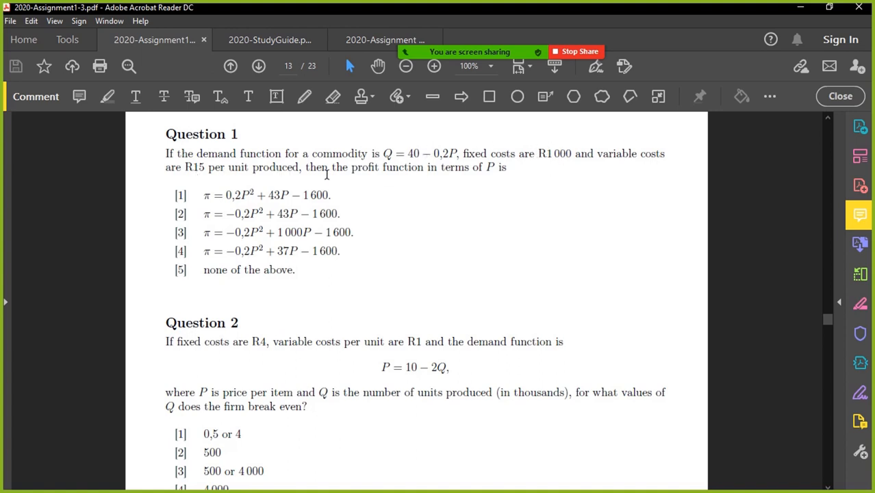
mouse_move(450, 170)
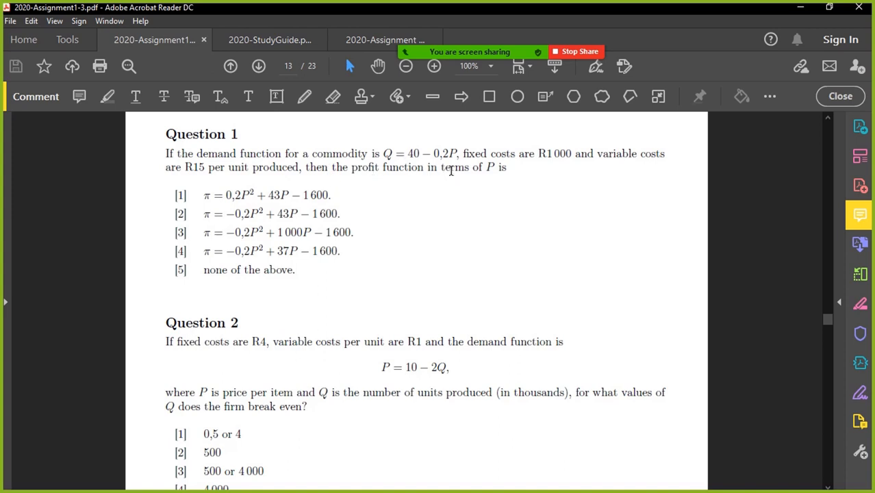
mouse_move(547, 206)
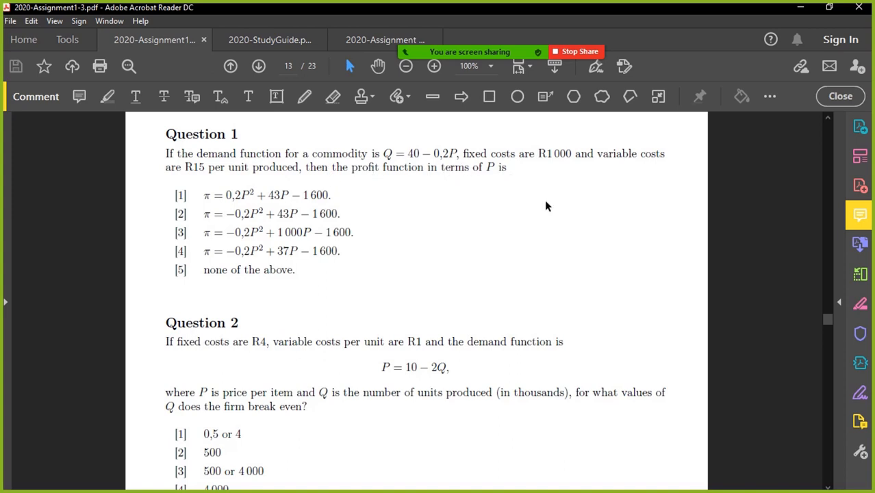
mouse_move(860, 363)
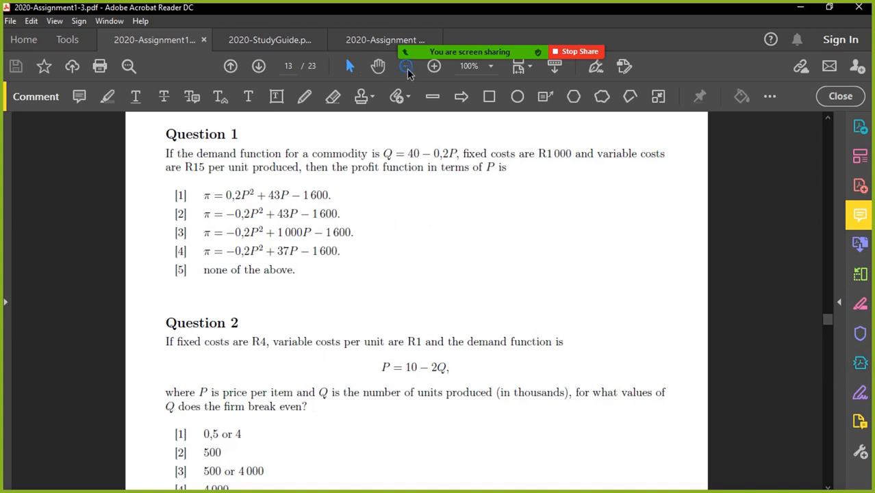
Step: Zoom out on the Question 1 page so more of it fits on screen
click(405, 66)
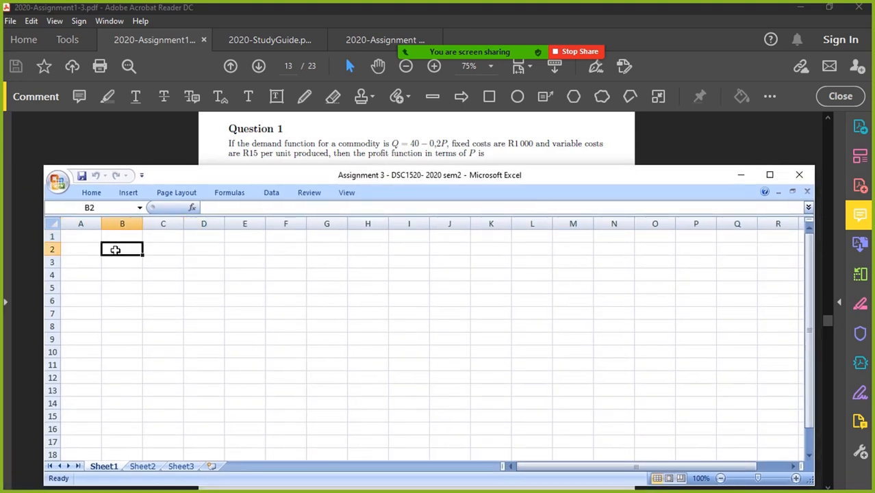
Step: Enter the title 'Assignment 3 - 2020 - sem2' and the Q1 label below it
text(Assignemn)
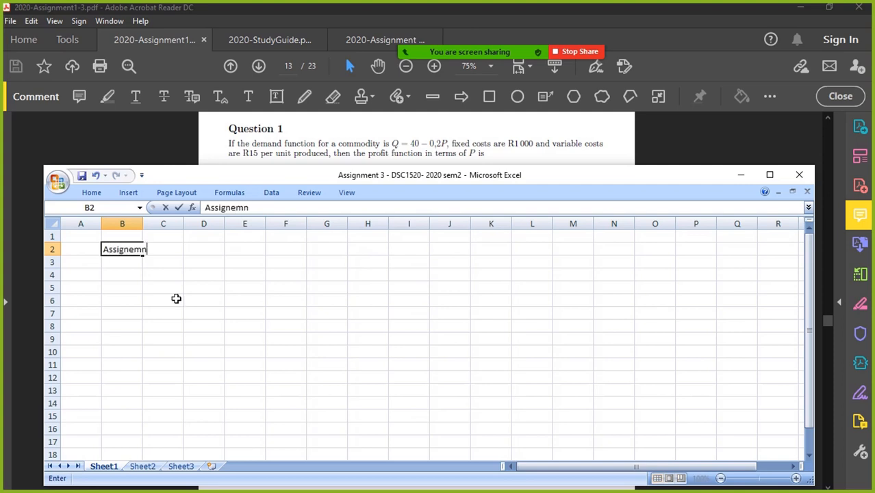
key(BackSpace)
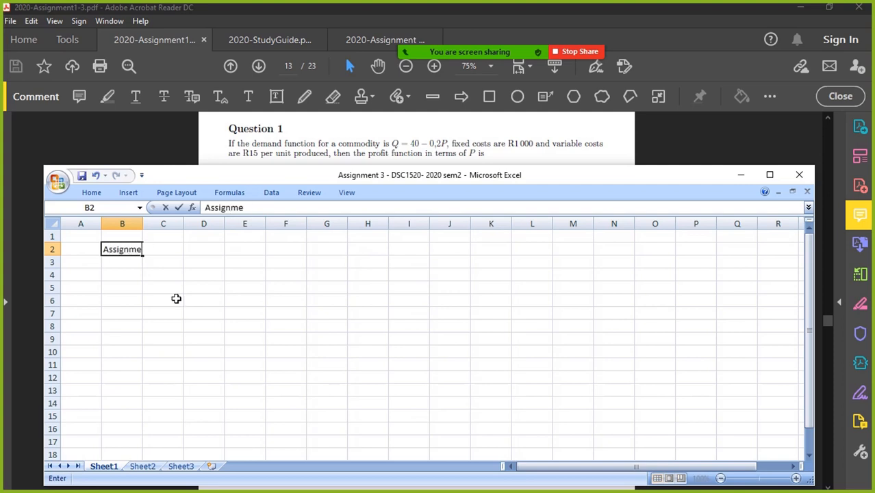
text(nt 3)
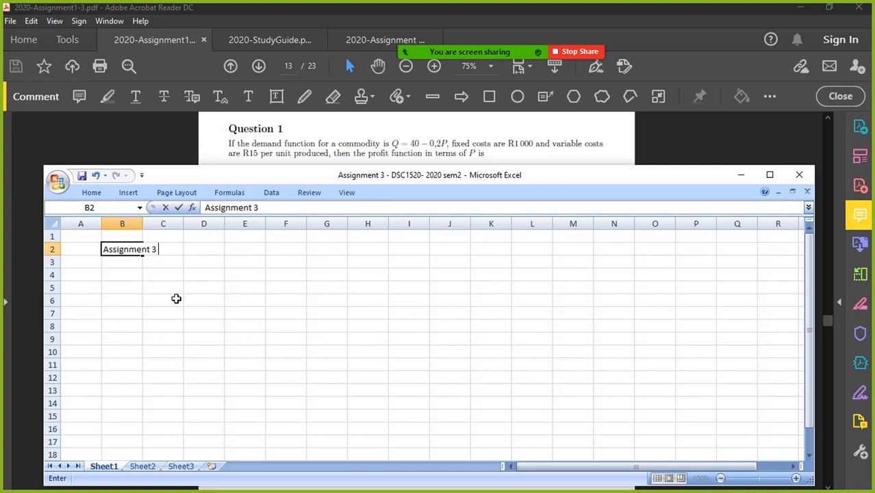
text(- 2020 - sem2)
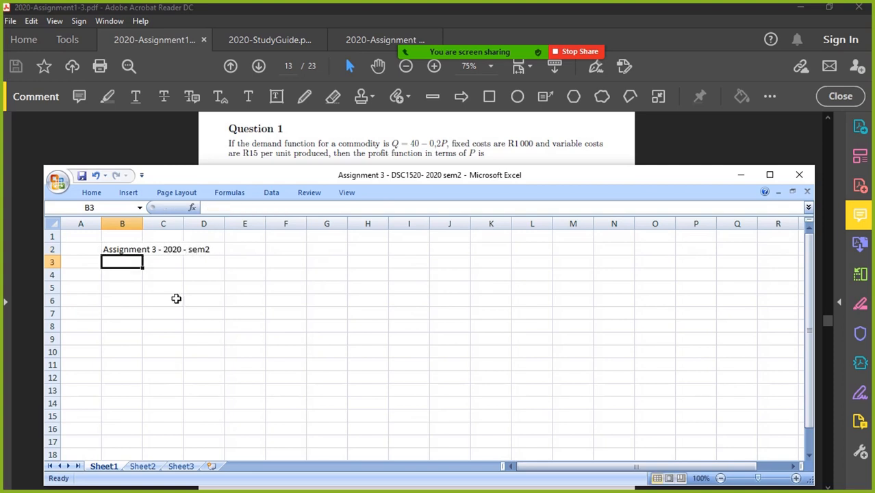
text(Q1)
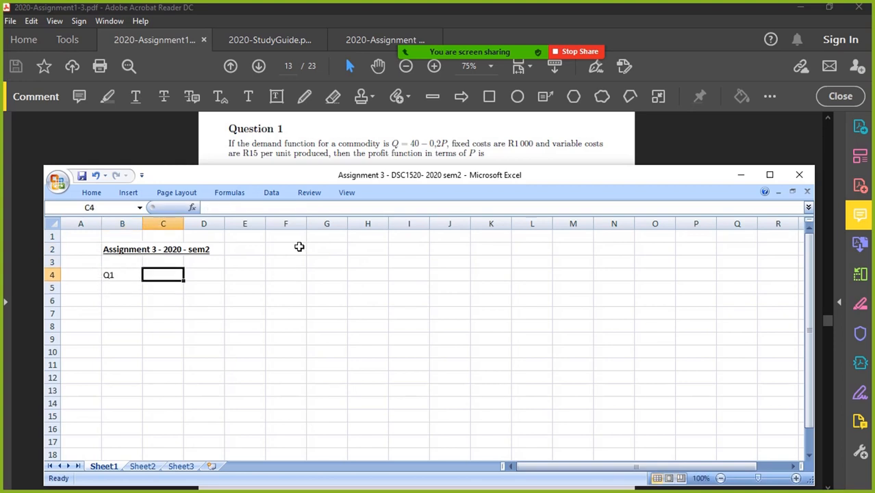
Step: Write the note 'Profit = Income - Expenses' beside the Q1 label
text(Profi)
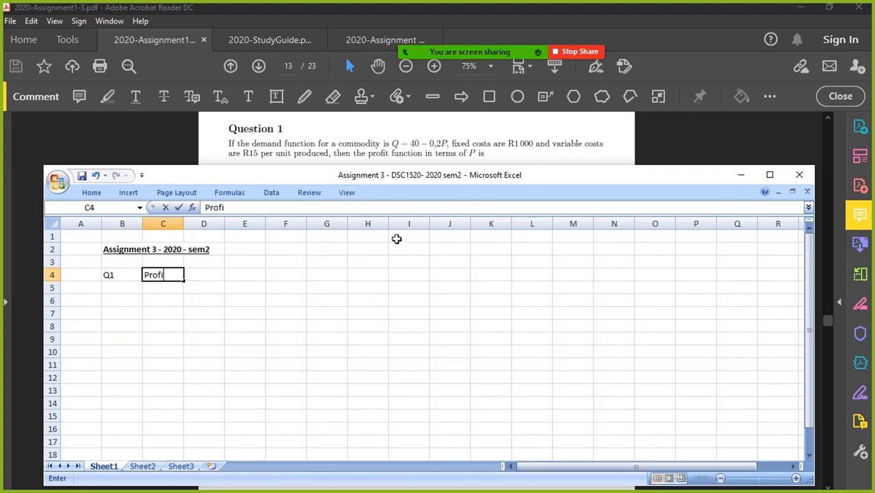
text(t = Income - Expenses)
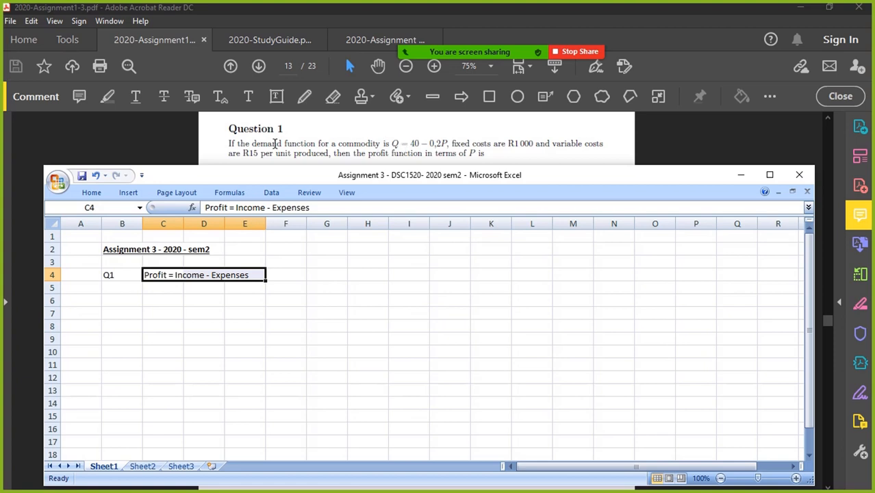
mouse_move(303, 165)
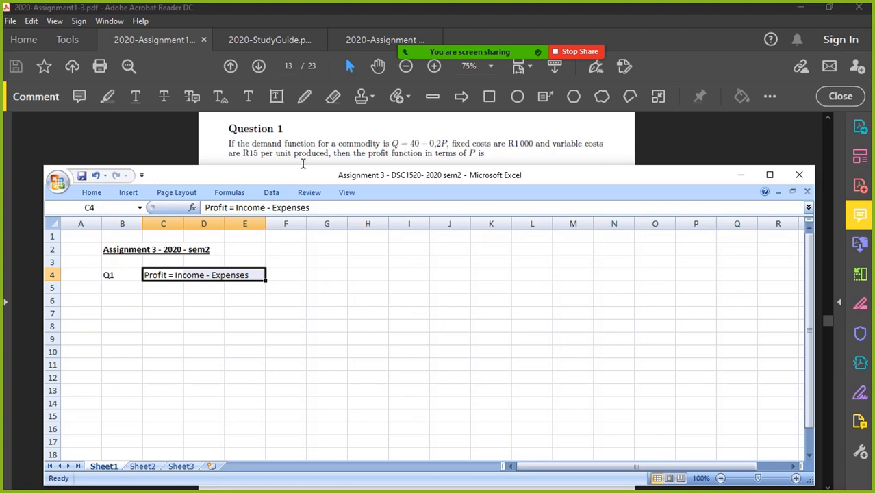
Step: Note the variables 'Q - quantity' and 'P - price' in column J
click(449, 274)
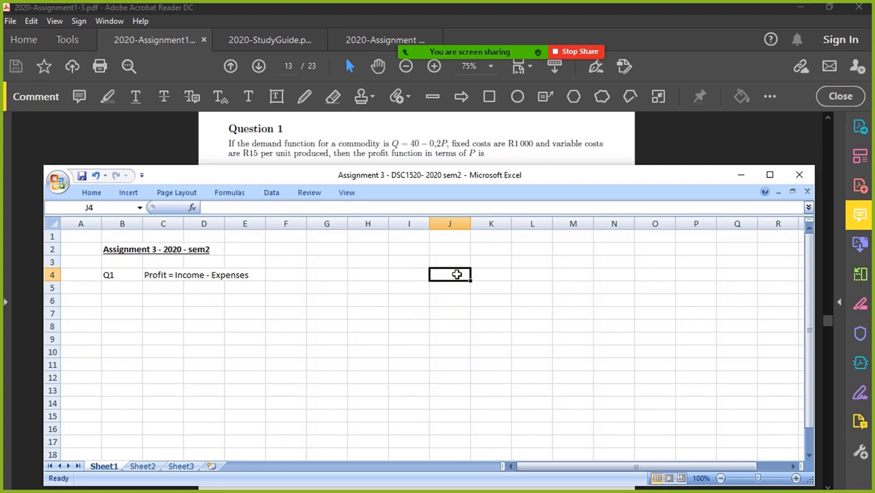
text(Q - qu)
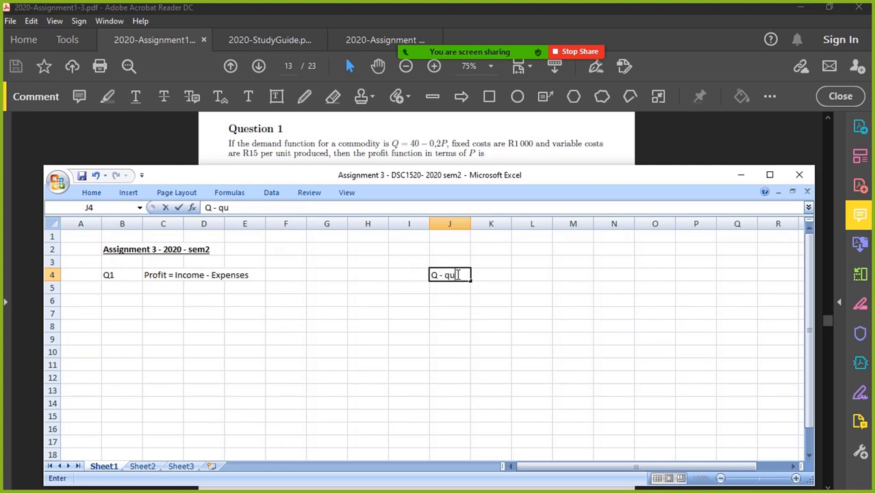
text(anit)
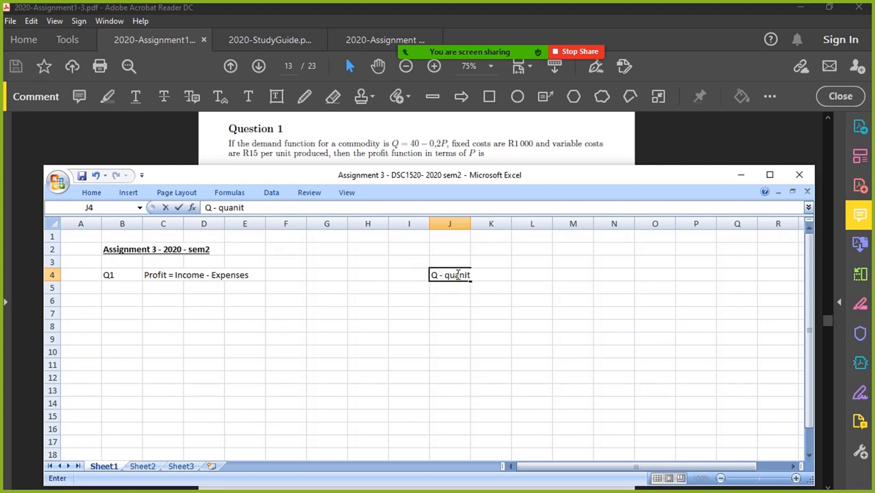
text(ty)
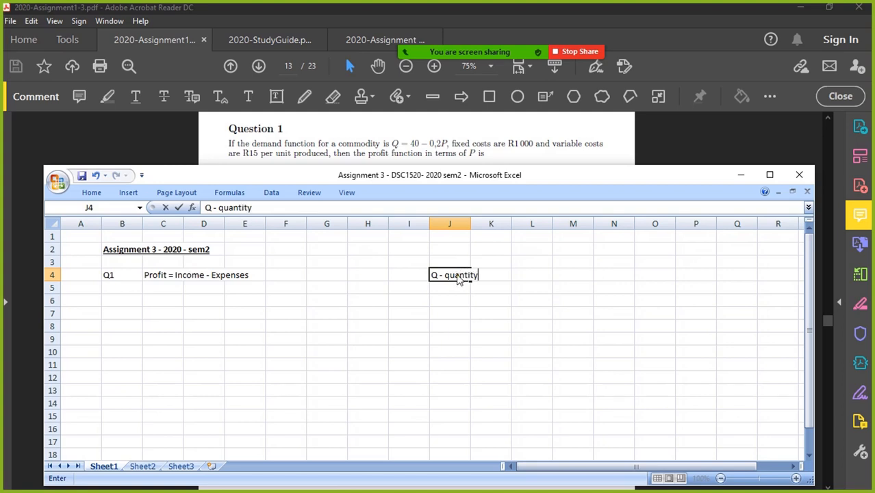
key(Return)
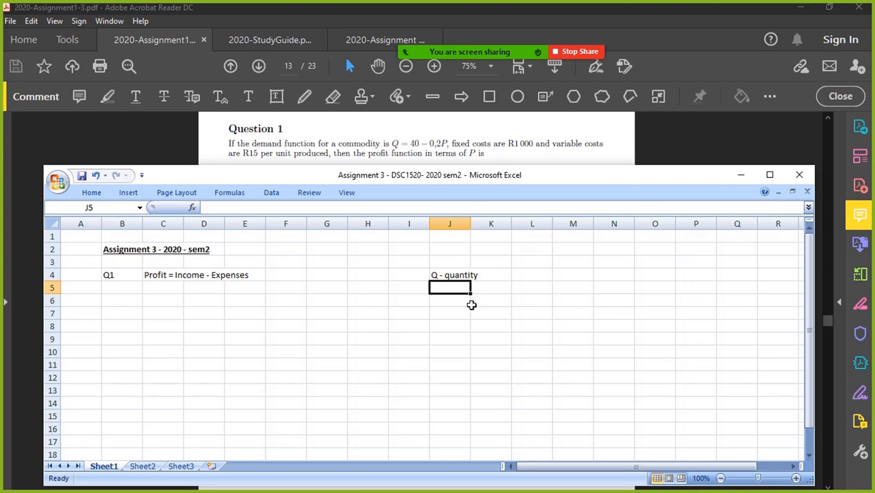
text(P - p)
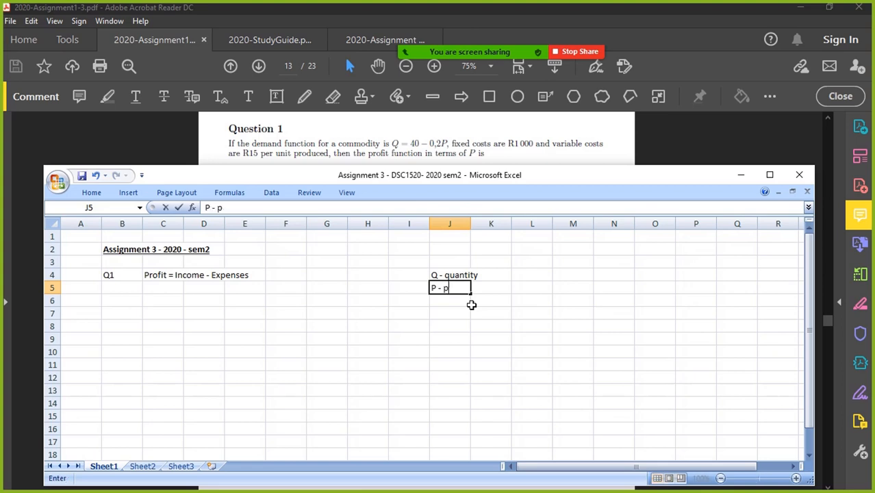
key(Return)
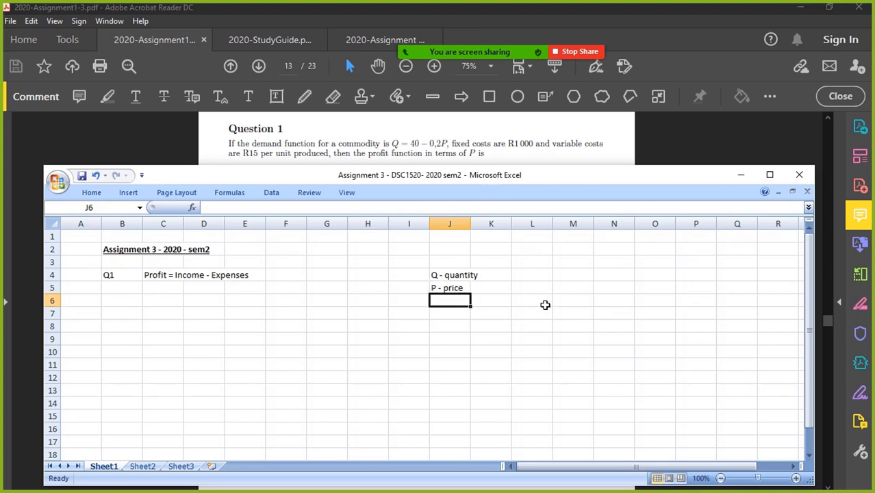
Step: Add 'Fixed costs = 1000' and 'VC per unit = 15' beneath the variable notes
text(Fixed)
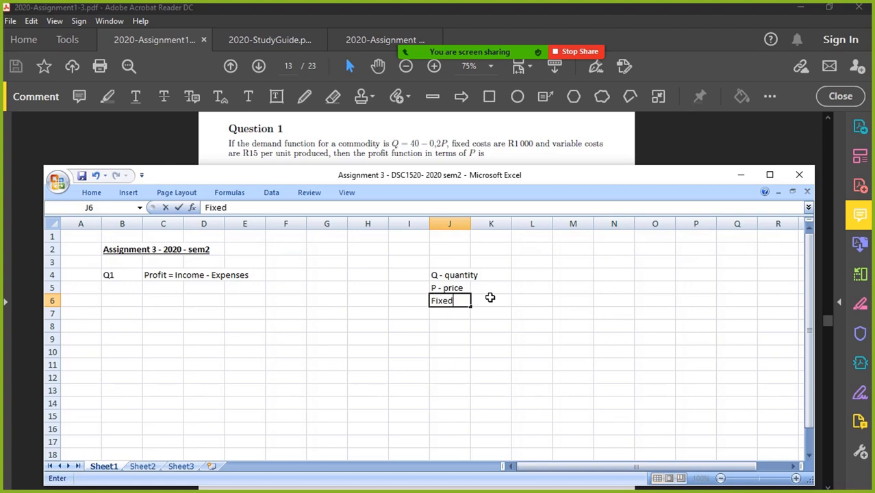
text(costs = 1000)
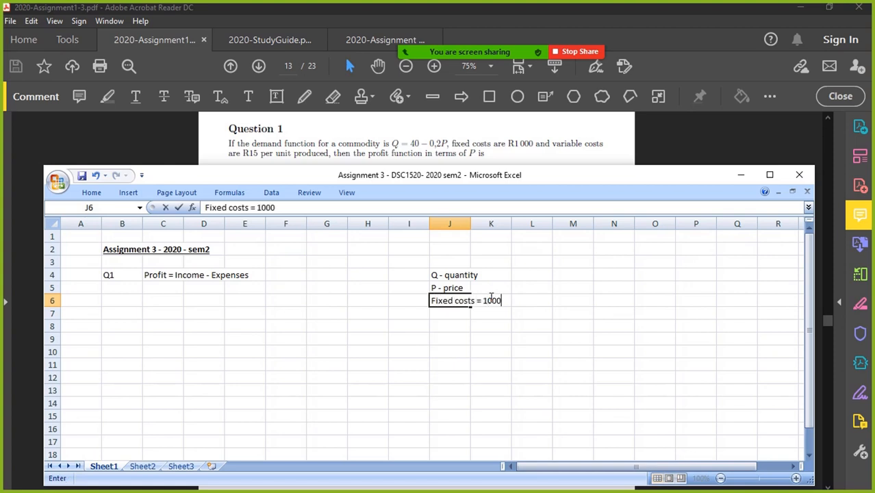
text(V)
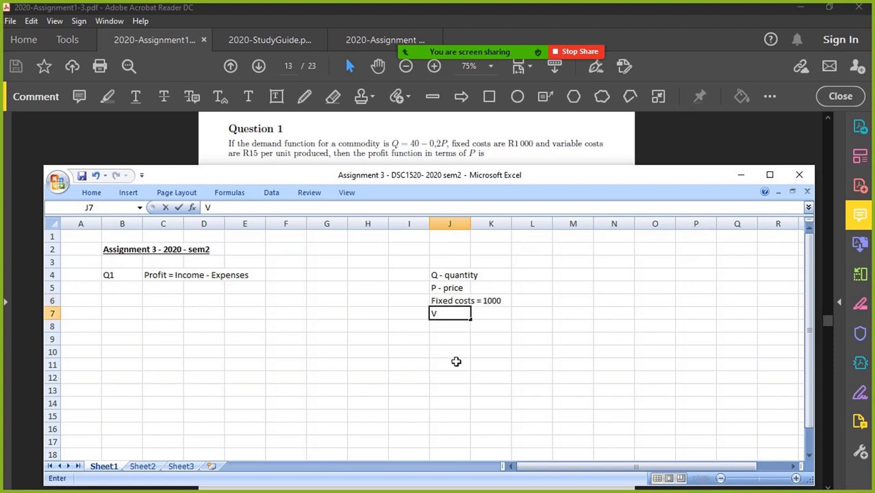
text(C per)
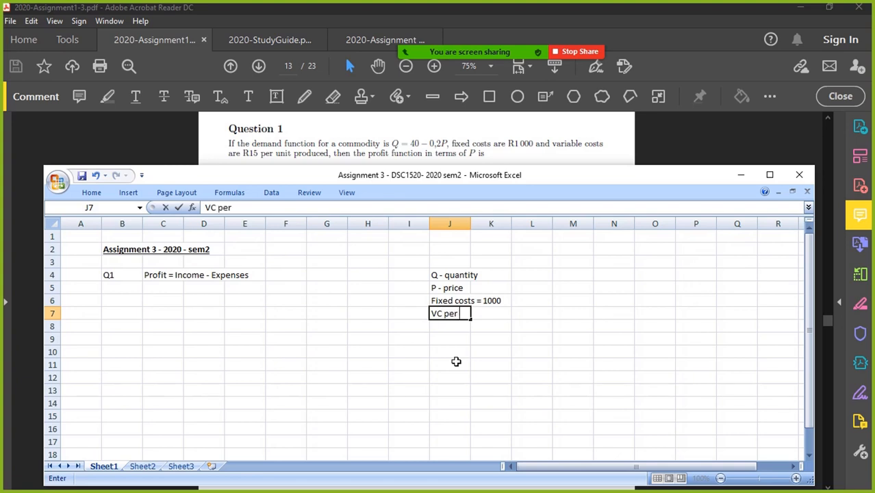
text(unit =)
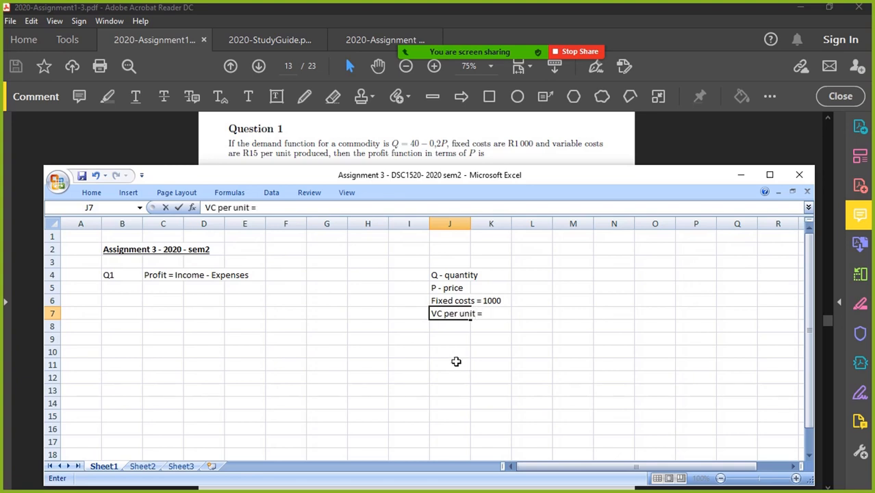
mouse_move(452, 373)
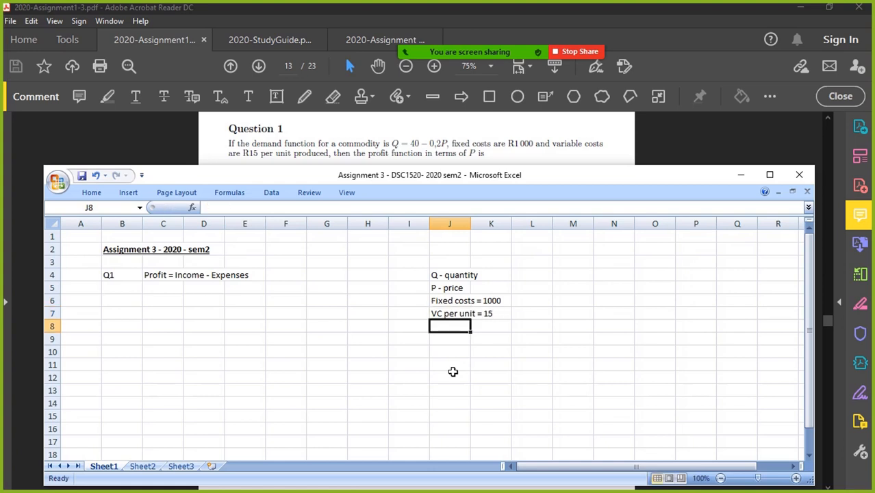
mouse_move(417, 157)
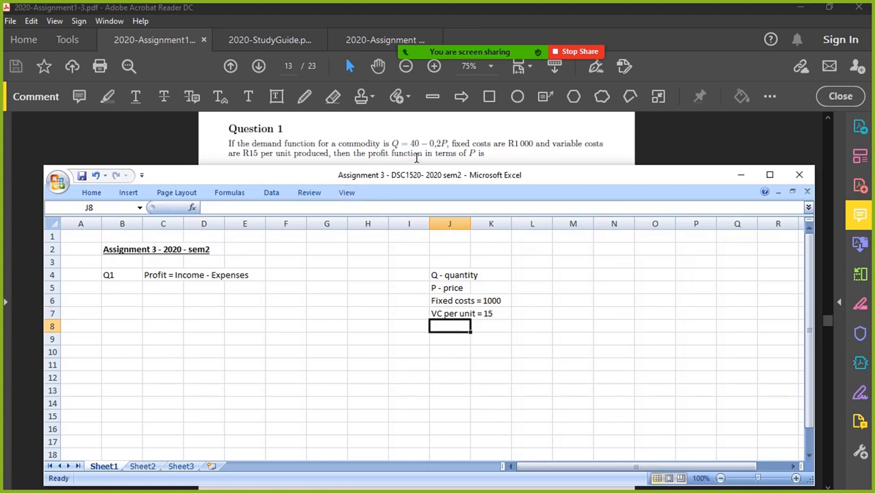
mouse_move(481, 153)
text(Profit = Income - Expenses)
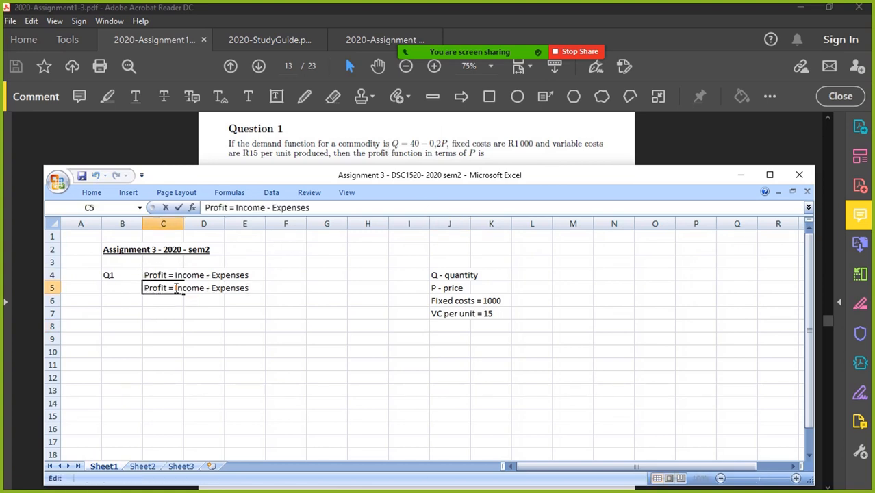
Step: Rewrite the profit line as 'Profit = (P x Q) - costs'
double_click(189, 288)
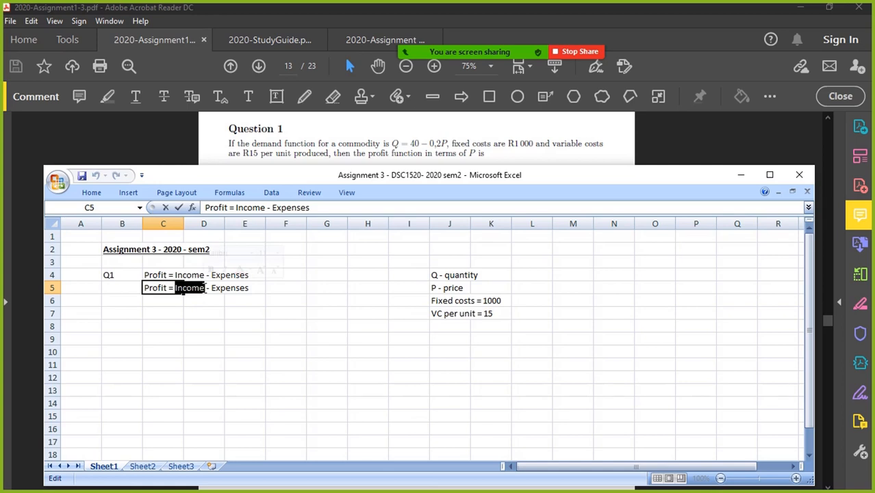
text(()
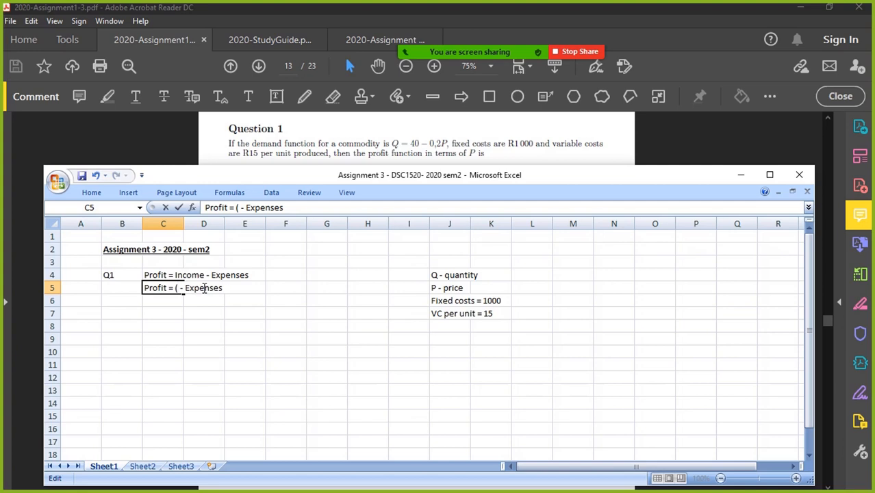
text(P x q)
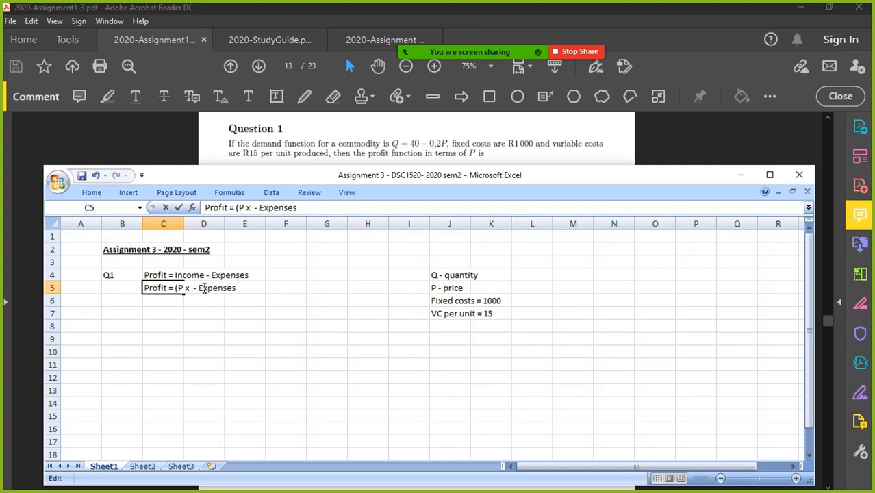
text(Q))
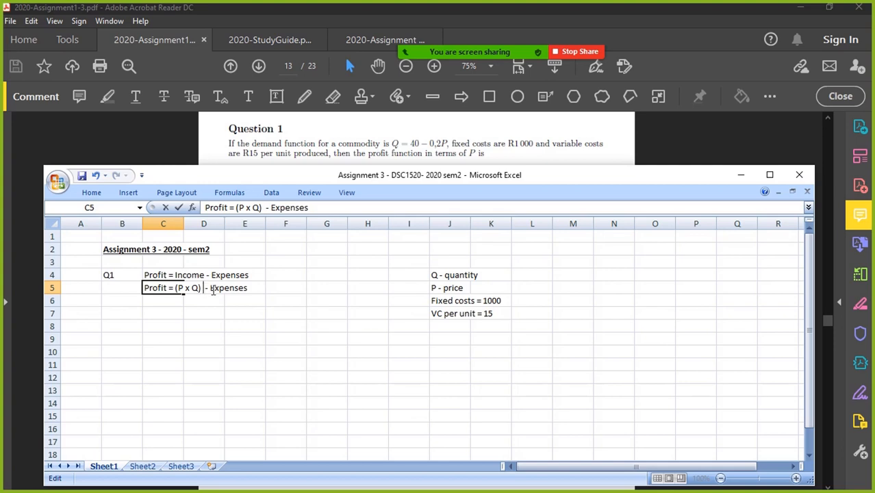
text(costs)
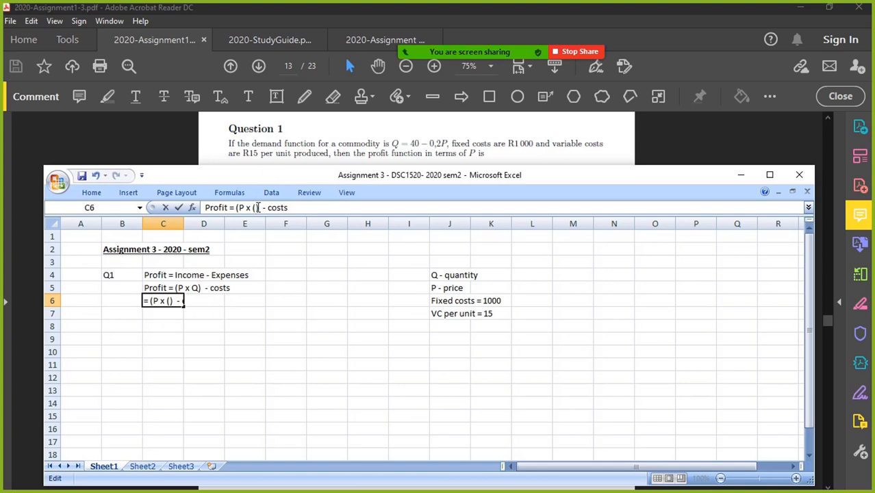
Step: Write the substituted line 'Profit = (P x (40 - 0,2P)) - 1000 - 15Q'
text(40 - 0,)
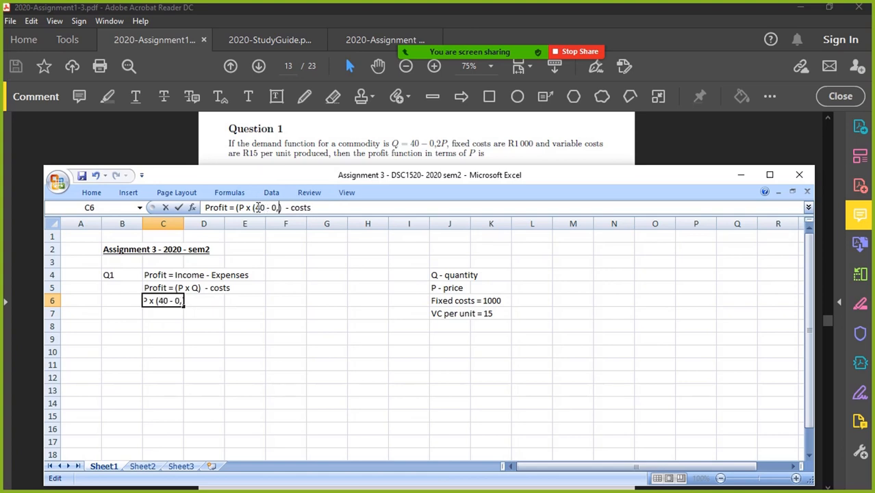
text(2P)))
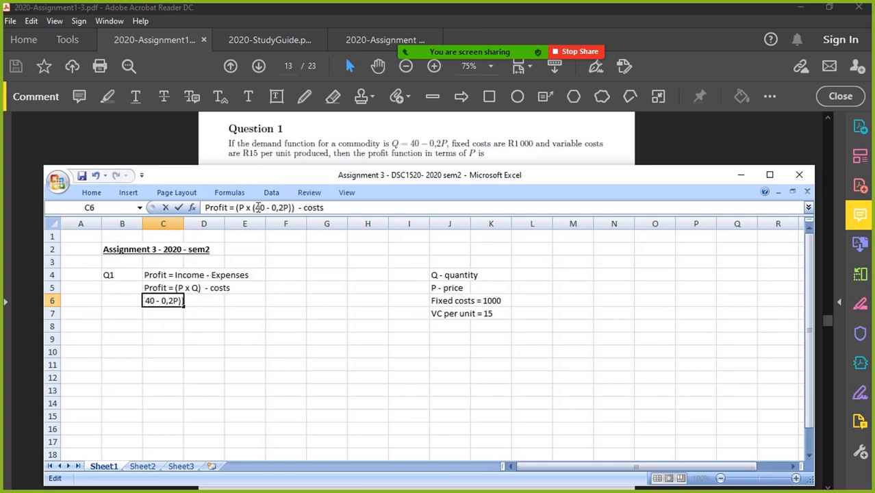
key(Return)
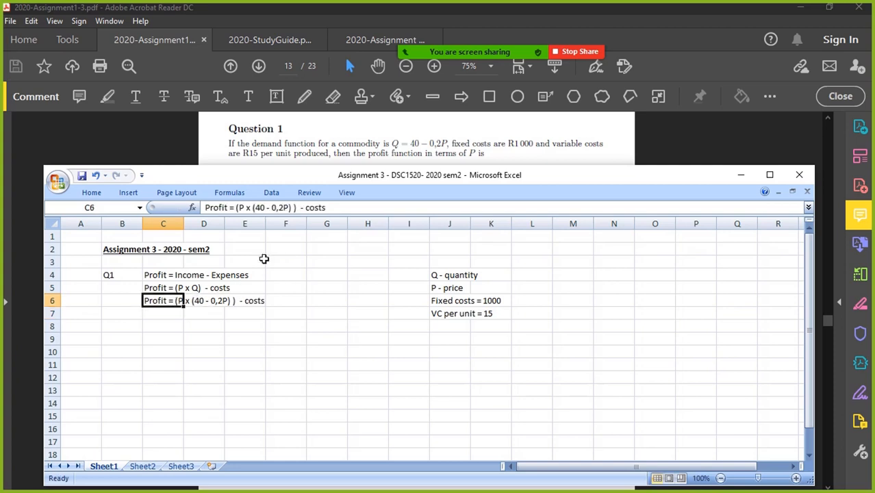
mouse_move(326, 244)
text(1)
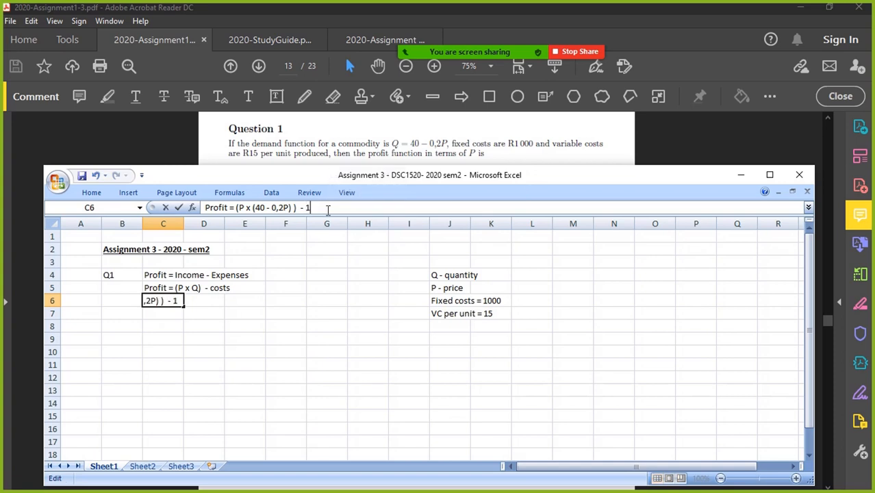
text(000)
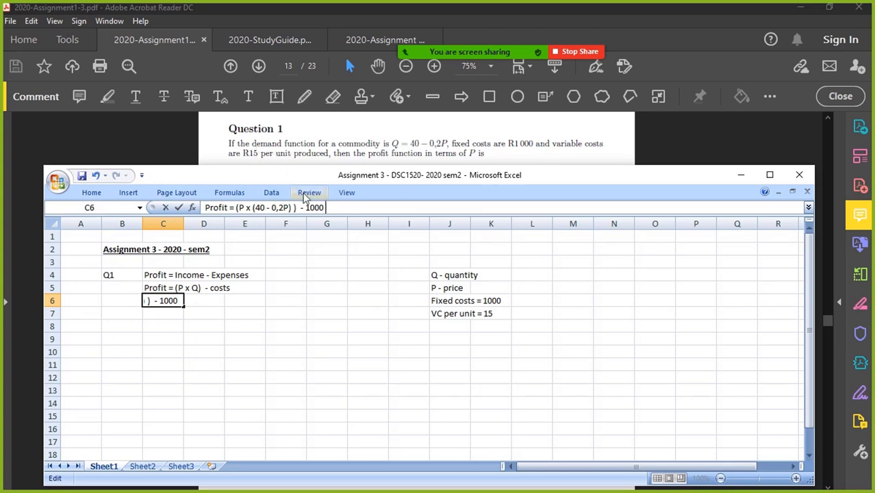
text(- 15Q)
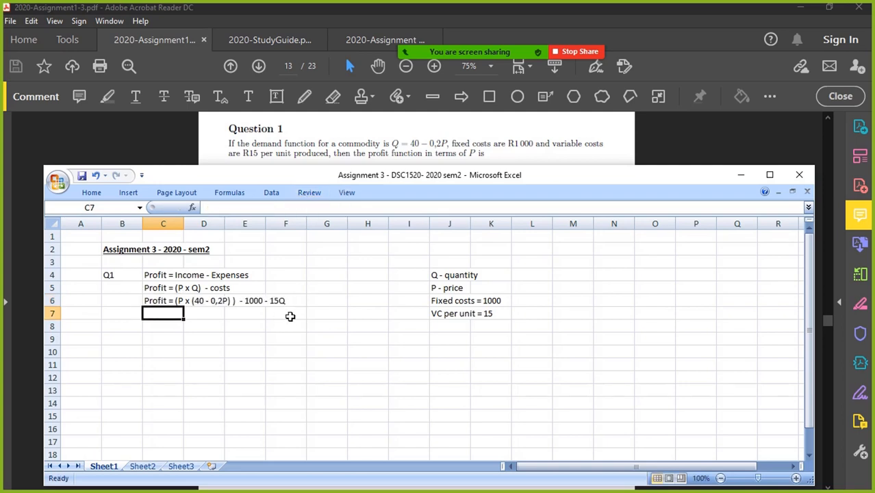
Step: Expand the income term in row 8 to (40P - 0,2P^2), keeping the costs unchanged
click(163, 302)
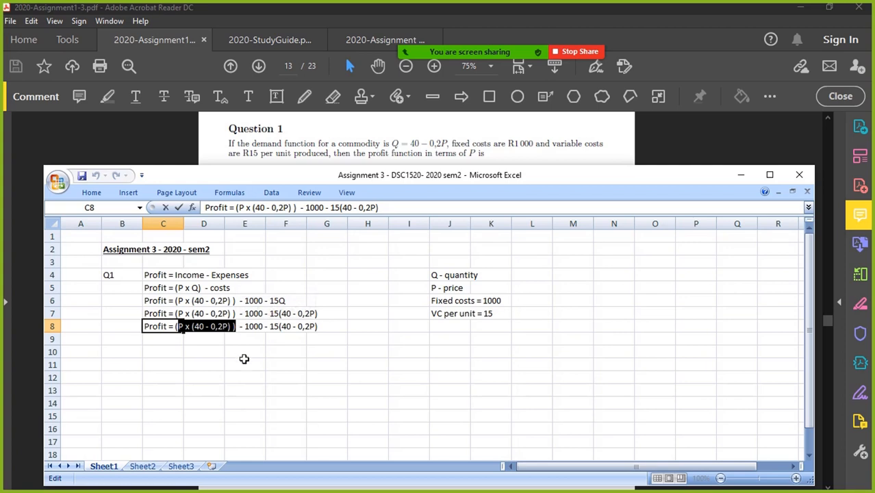
text(40)
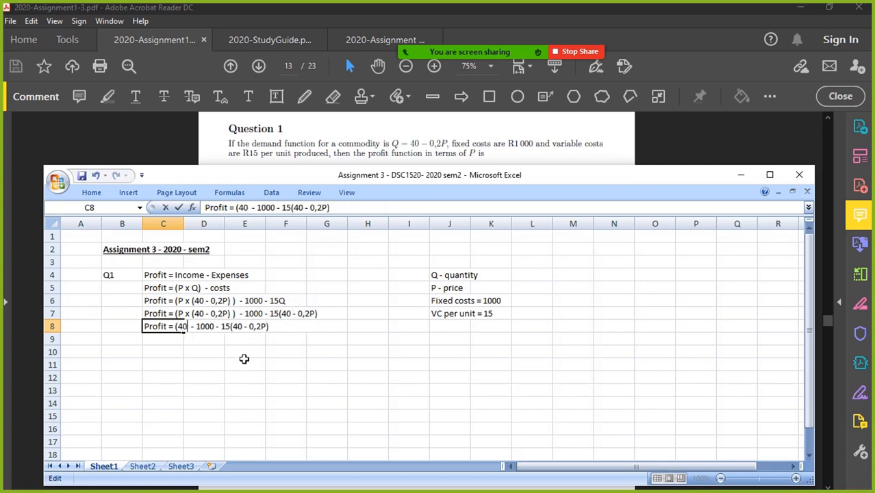
text(P)
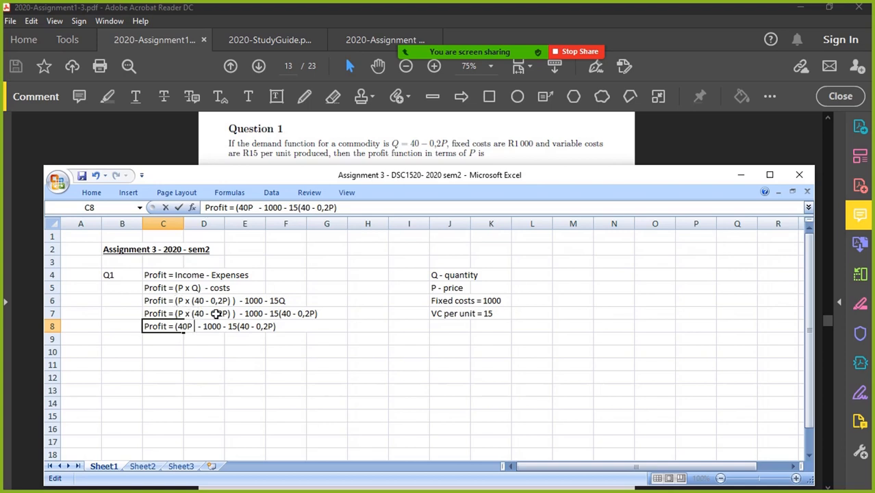
mouse_move(211, 353)
text( - 0)
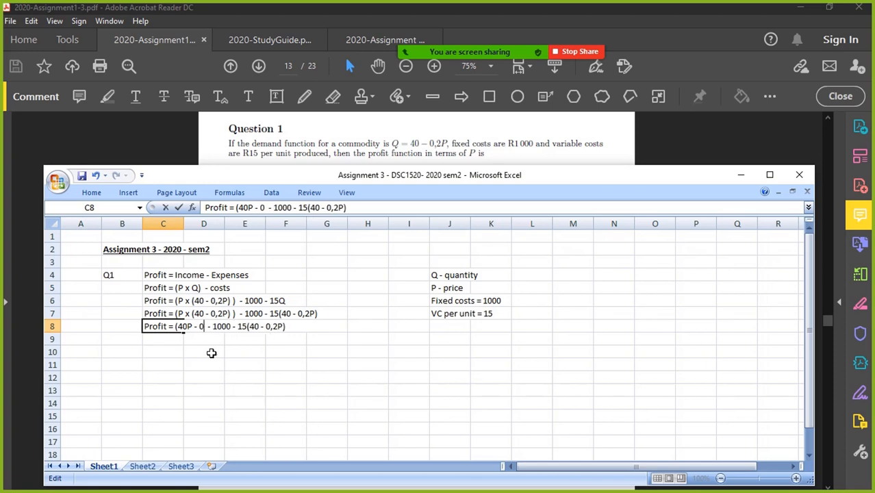
text(,2P)
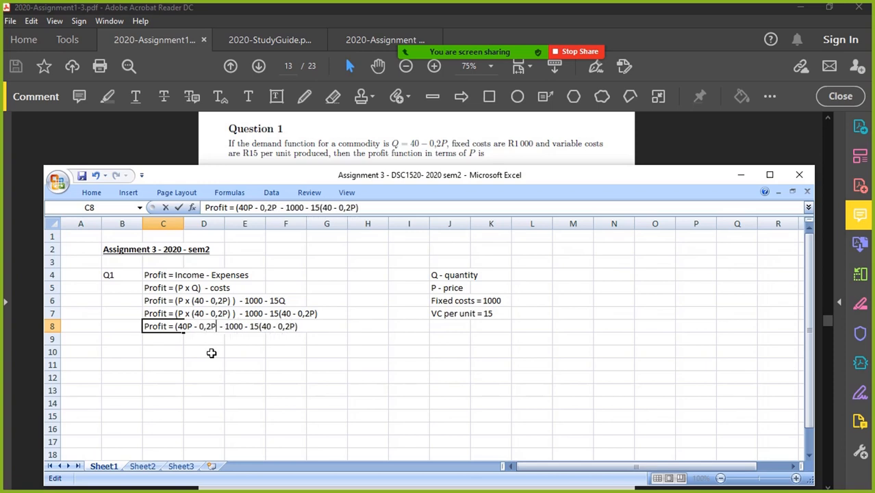
text(^2))
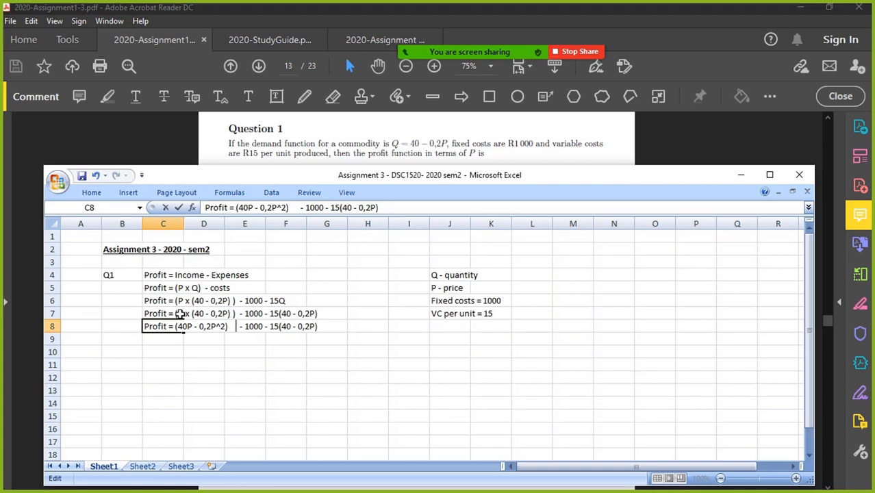
mouse_move(411, 141)
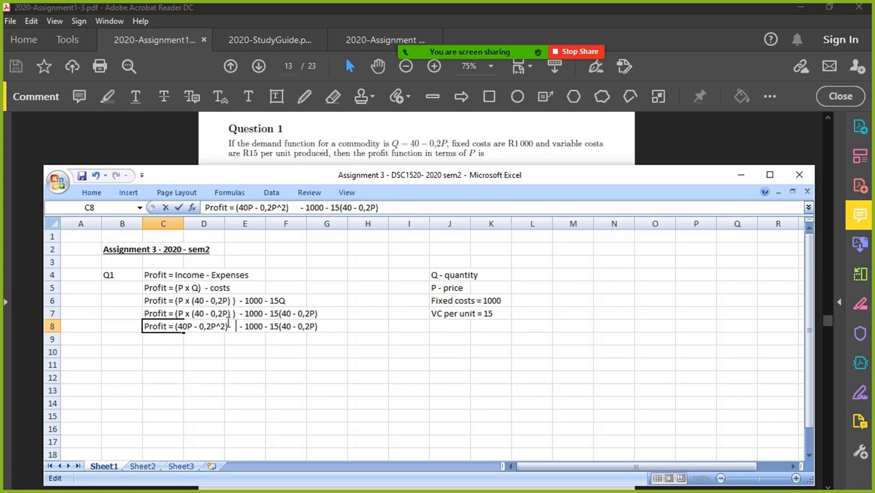
key(Return)
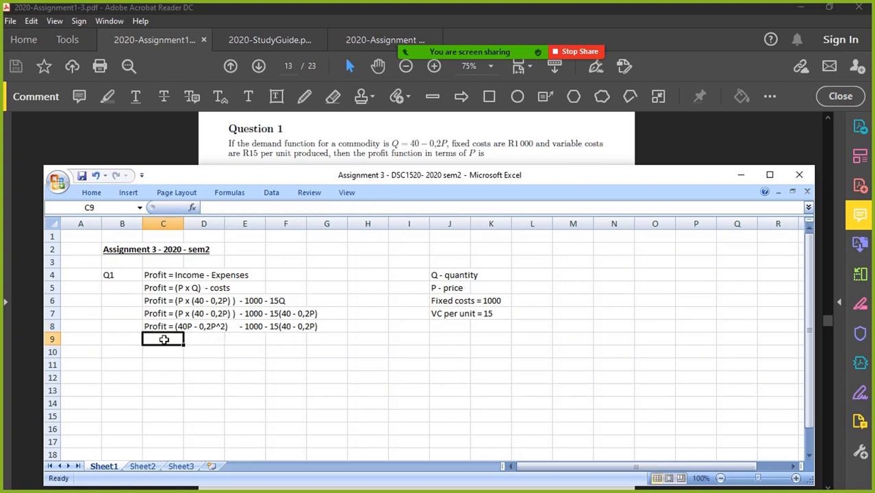
Step: Expand the variable cost in row 8 to '- 600 + 3P' so costs read '- 1000 - 600 + 3P'
click(163, 326)
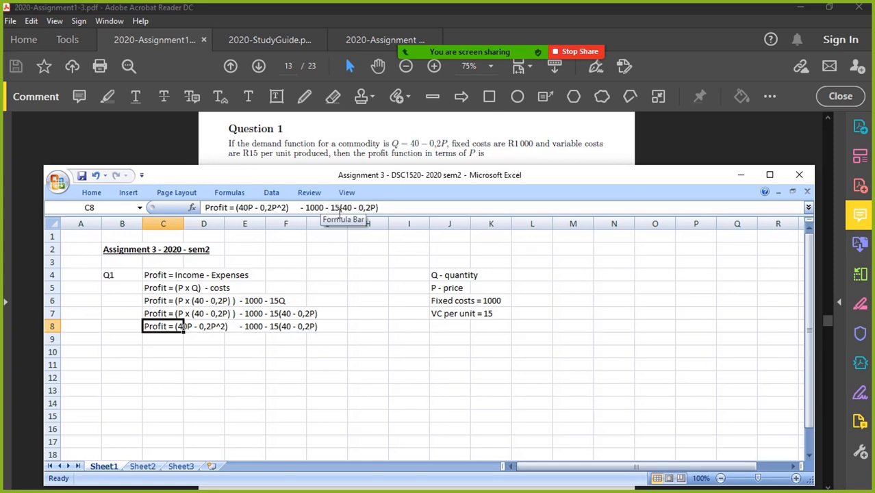
mouse_move(341, 251)
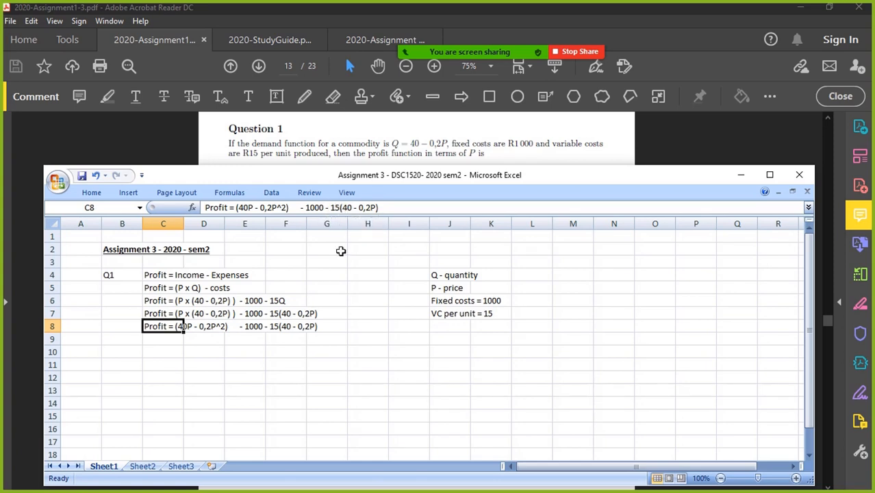
mouse_move(369, 236)
text(60)
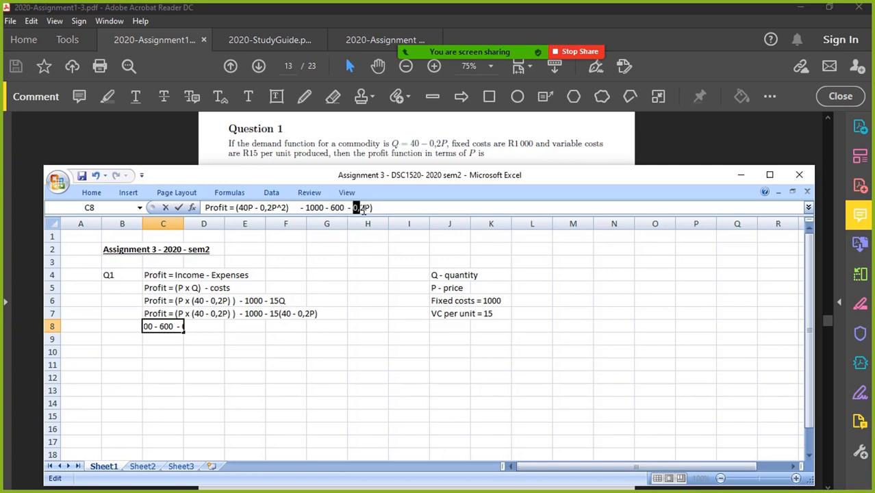
text(+)
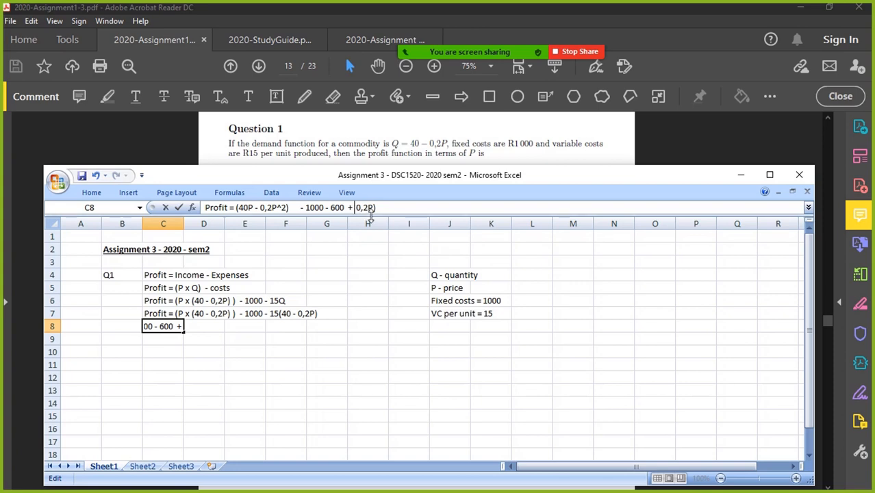
double_click(361, 208)
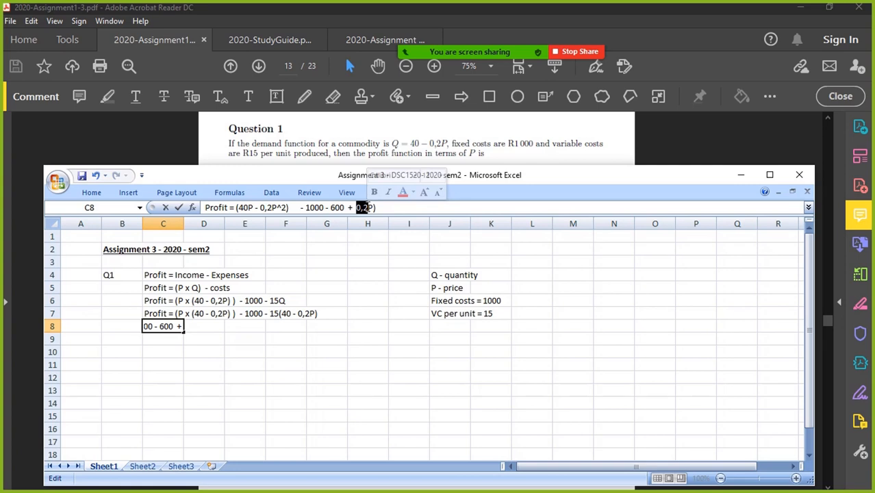
text(3P)
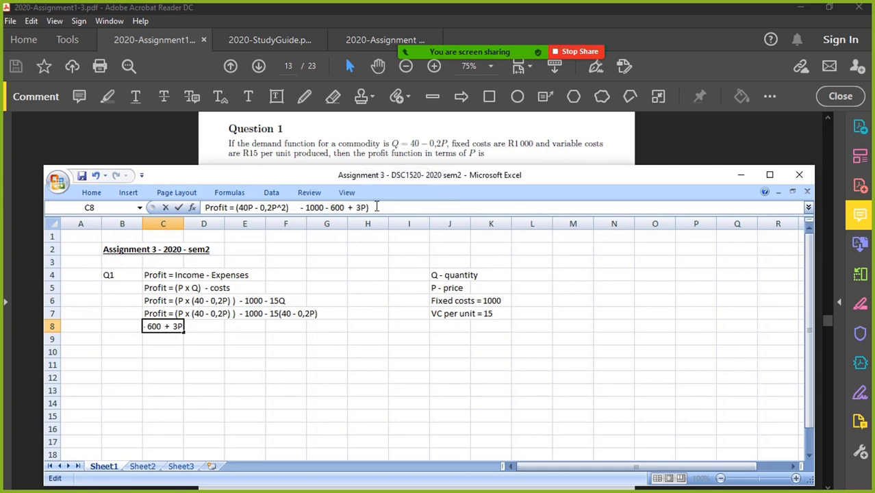
key(Return)
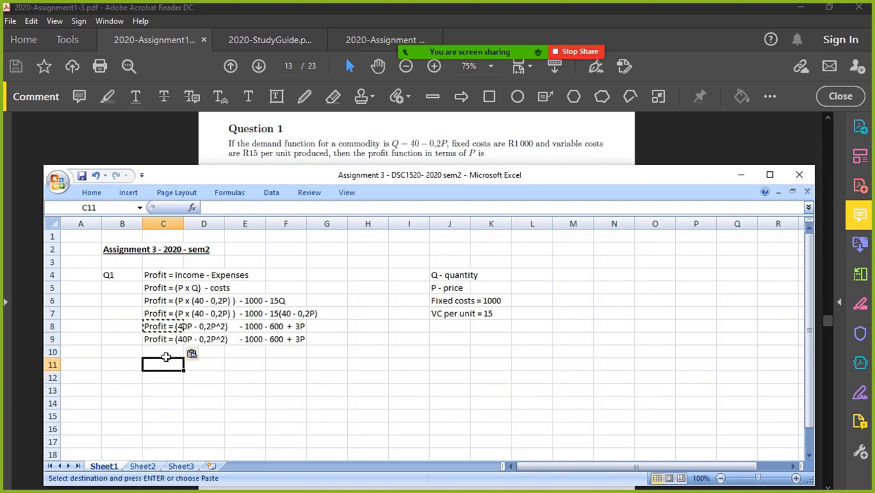
Step: Rewrite row 9 as the simplified 'Profit = 43P - 0,2P^2 - 1600'
click(162, 340)
text(Profit =)
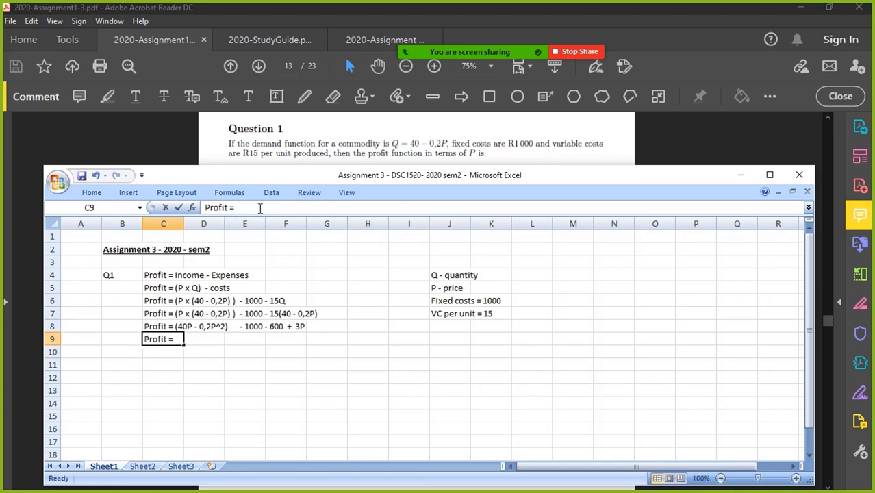
text(43)
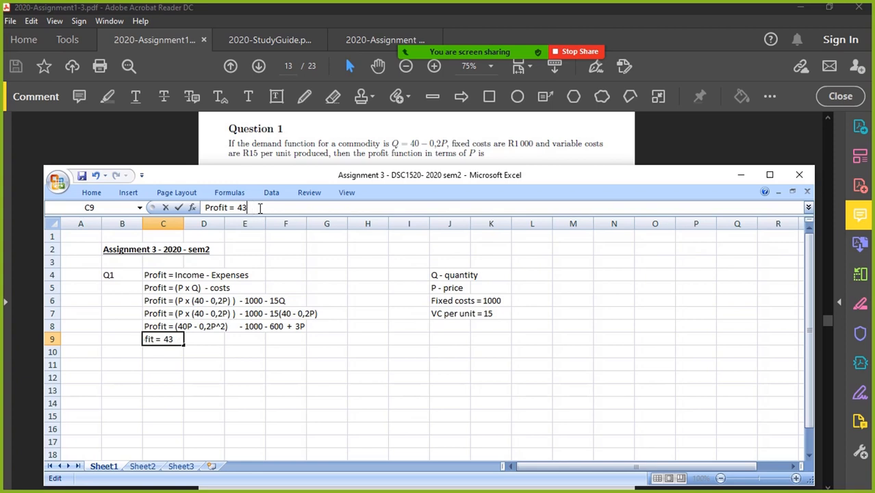
text(P - 0,2)
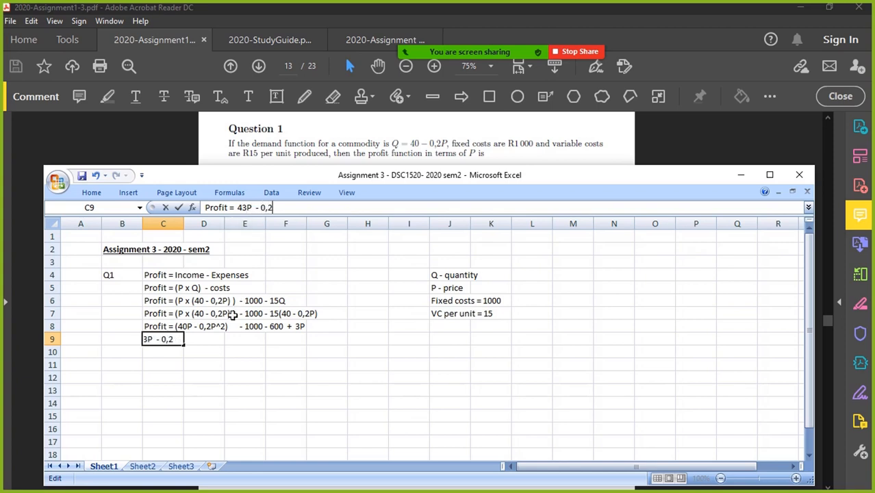
text(P^2)
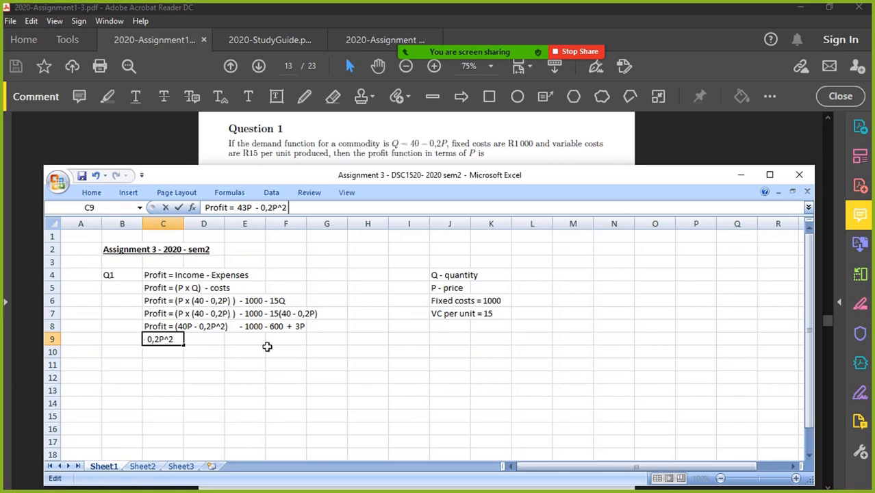
text(-)
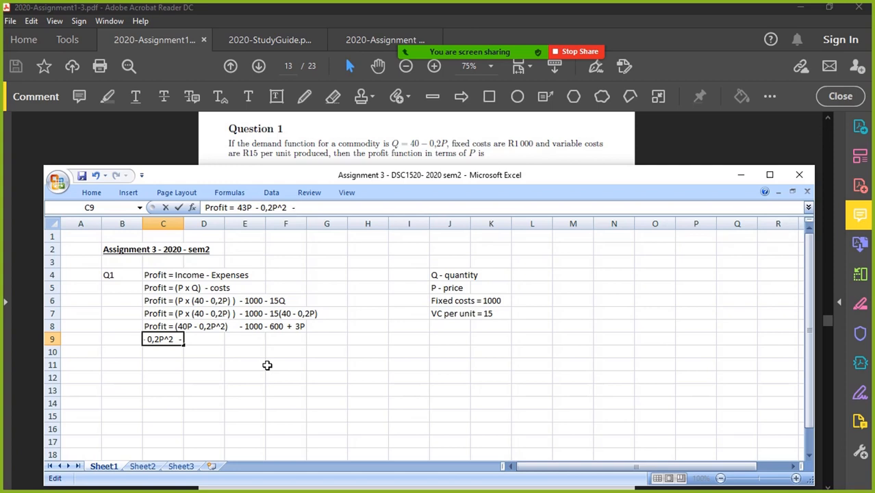
text(-1600)
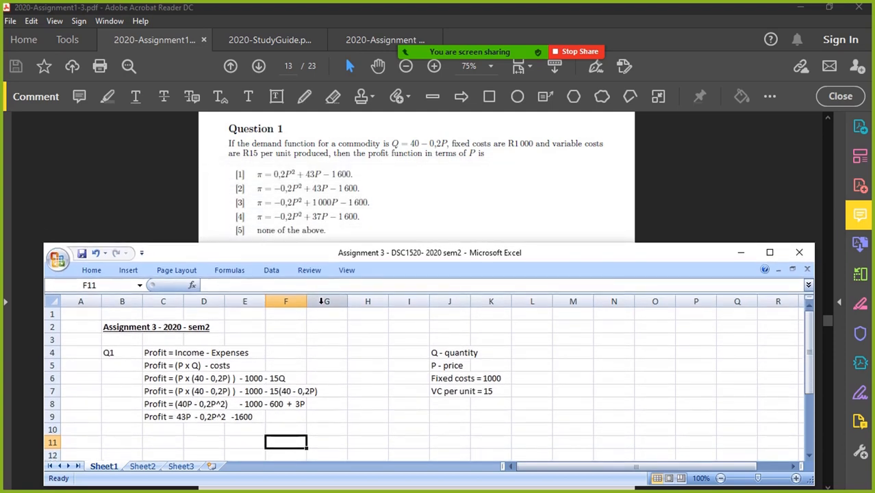
mouse_move(246, 350)
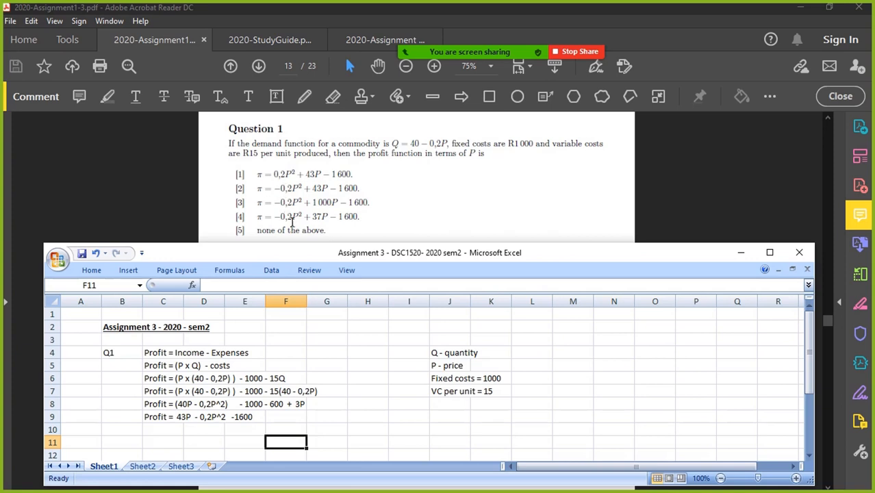
mouse_move(311, 190)
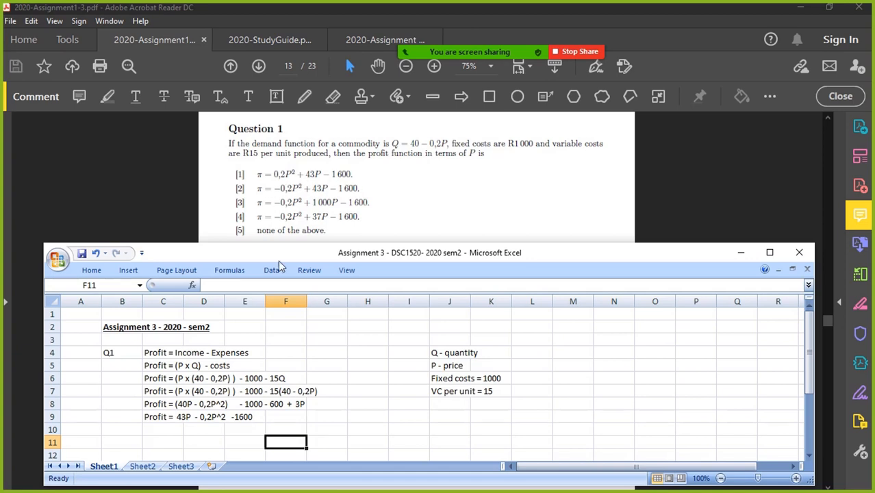
Step: Begin a note starting 'op' in C11 beneath the final profit function
text(op)
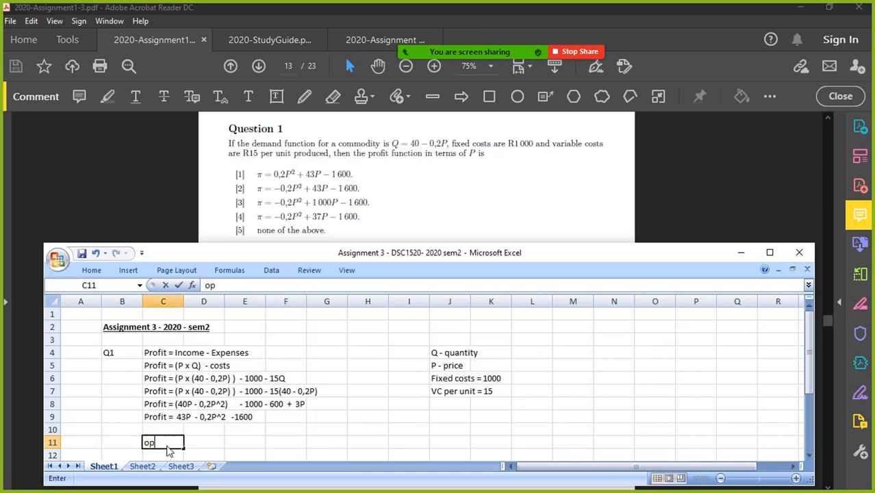